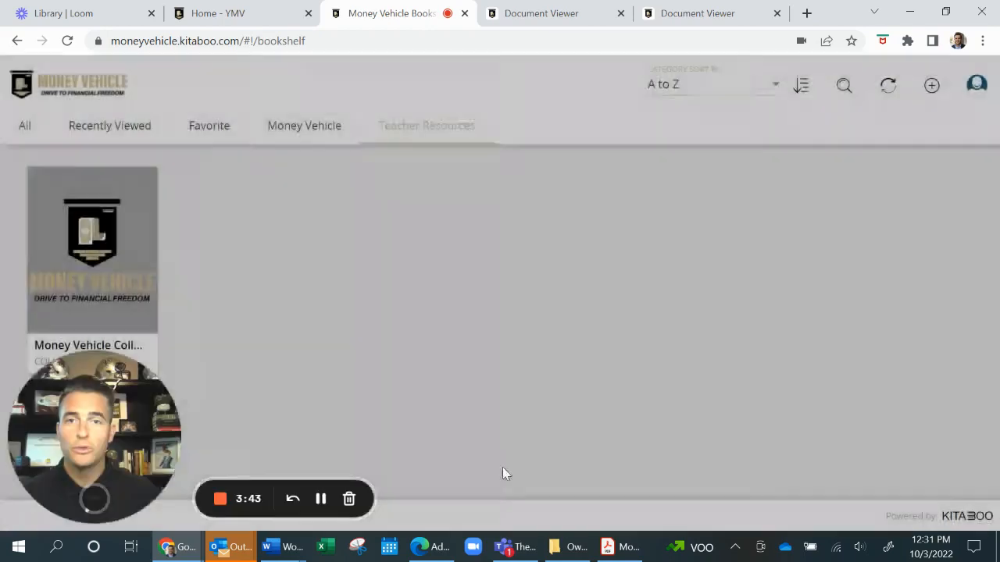
Open the Money Vehicle Collection cover from the Teacher Resources bookshelf into the reader.
left_click_drag(93, 437, 859, 434)
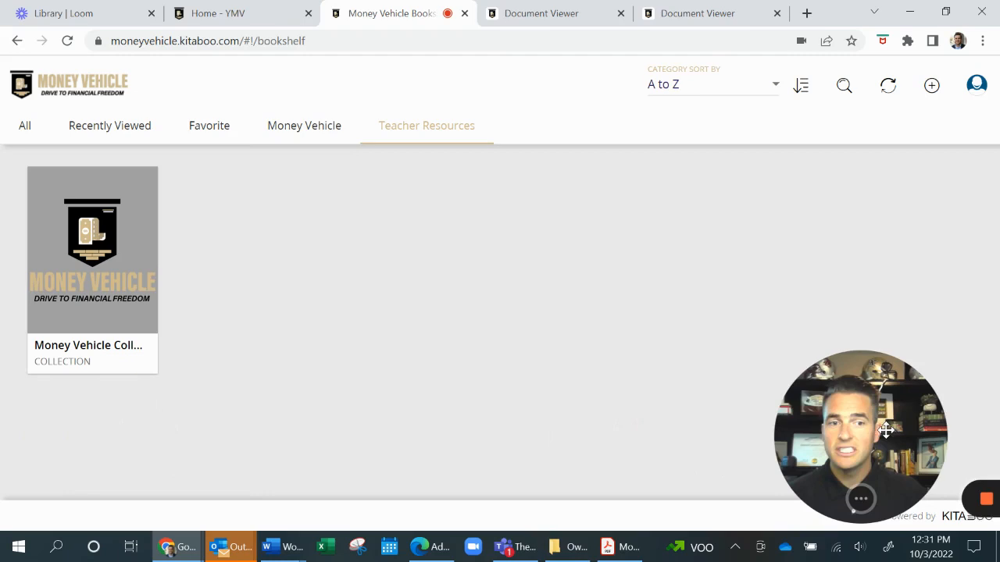
mouse_move(101, 257)
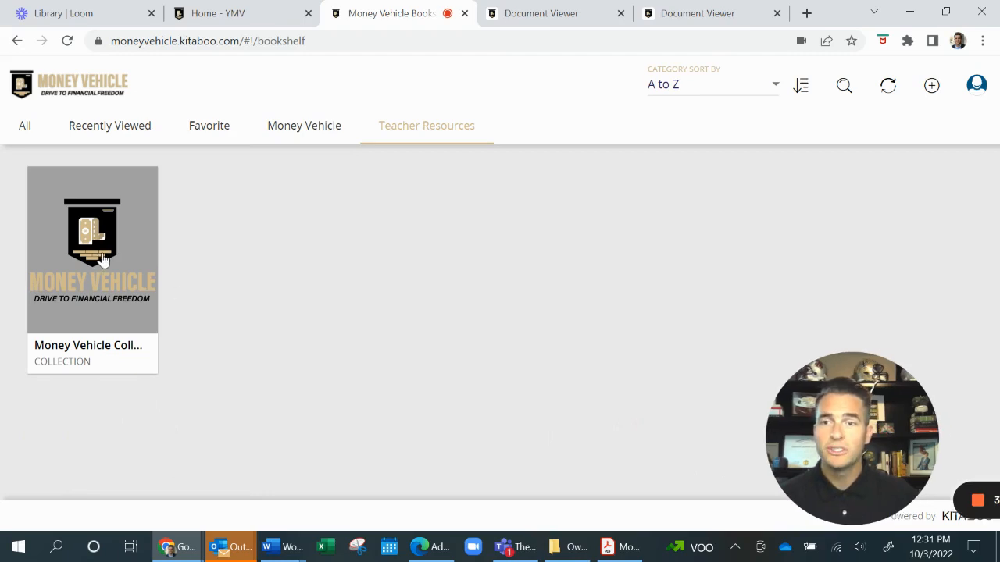
mouse_move(117, 267)
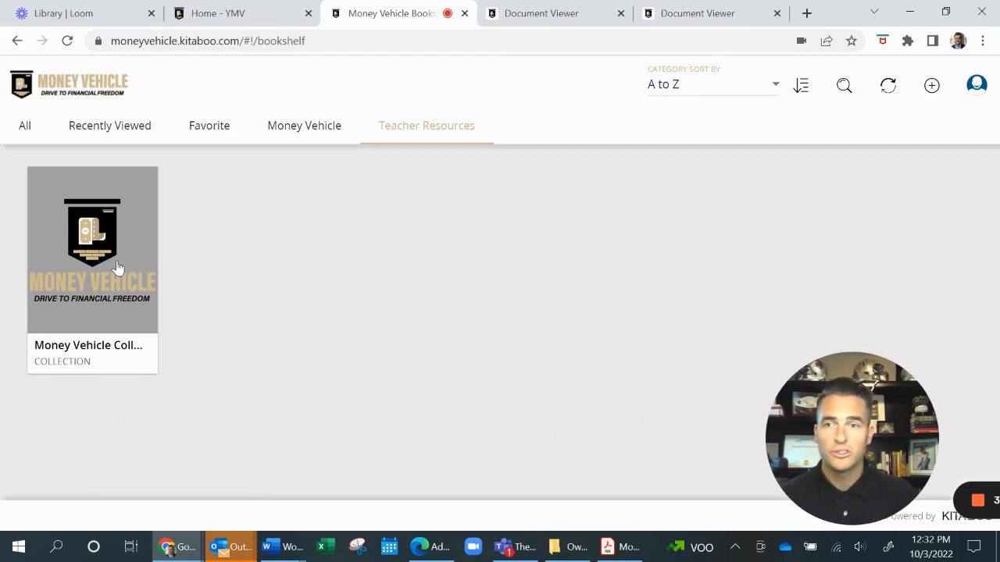
left_click(92, 250)
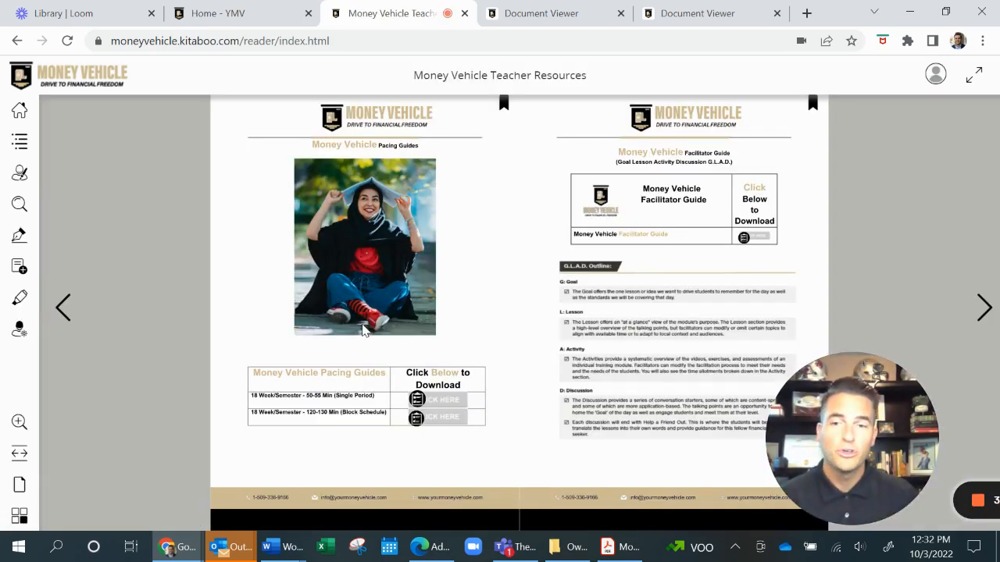
mouse_move(328, 437)
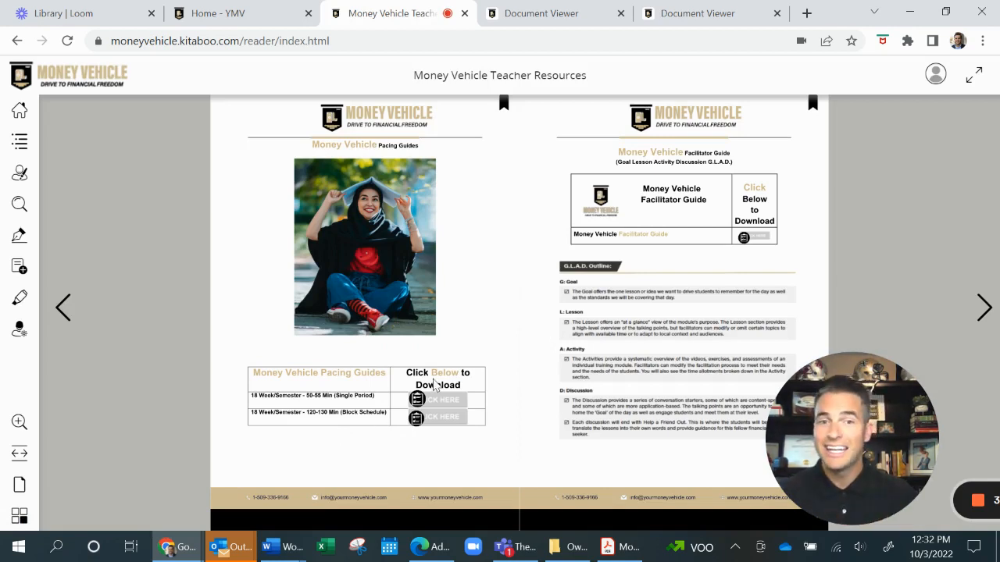
mouse_move(599, 105)
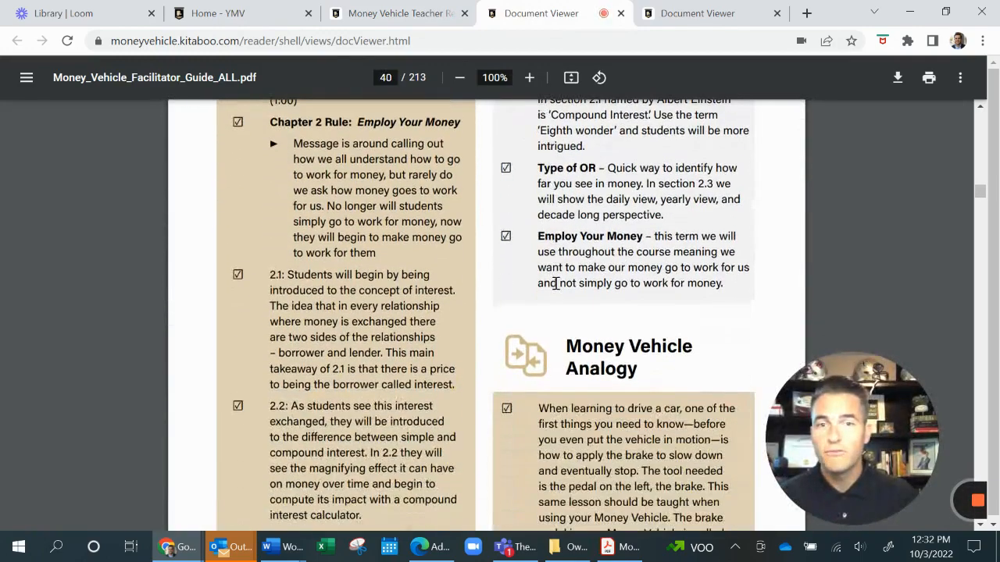
Scroll the Facilitator Guide PDF through page 42, then return to the teacher resources book.
scroll("down", 3)
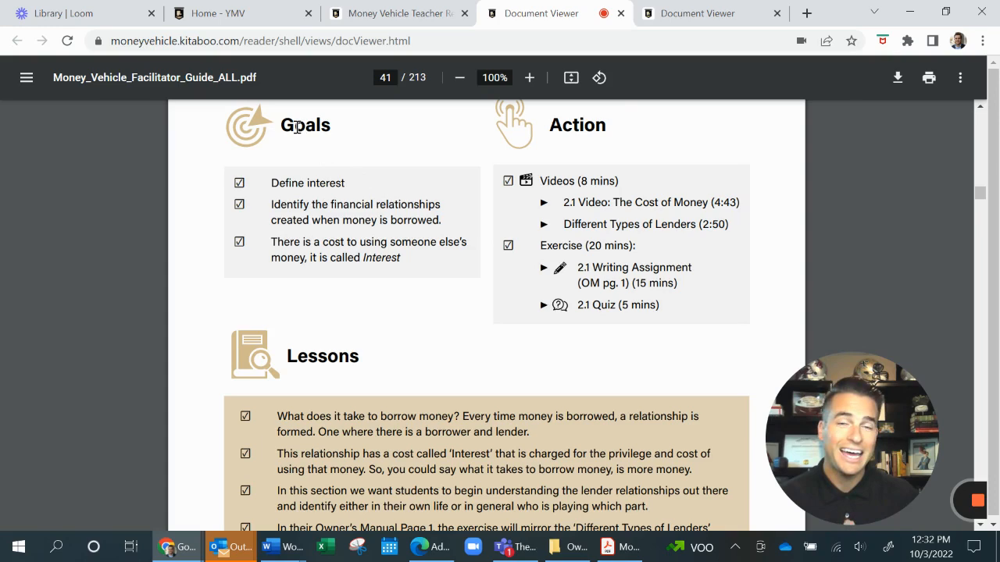
mouse_move(551, 157)
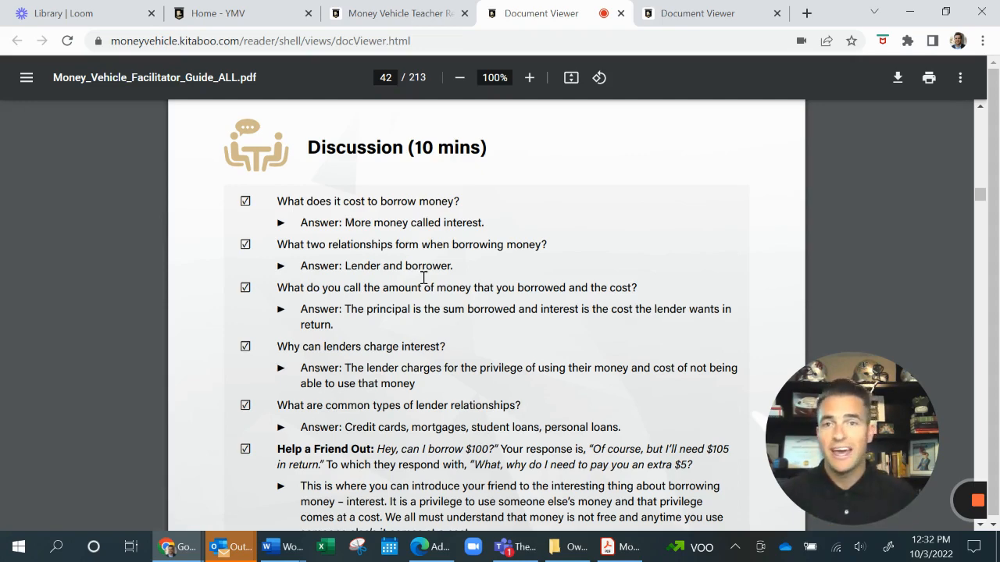
left_click(398, 13)
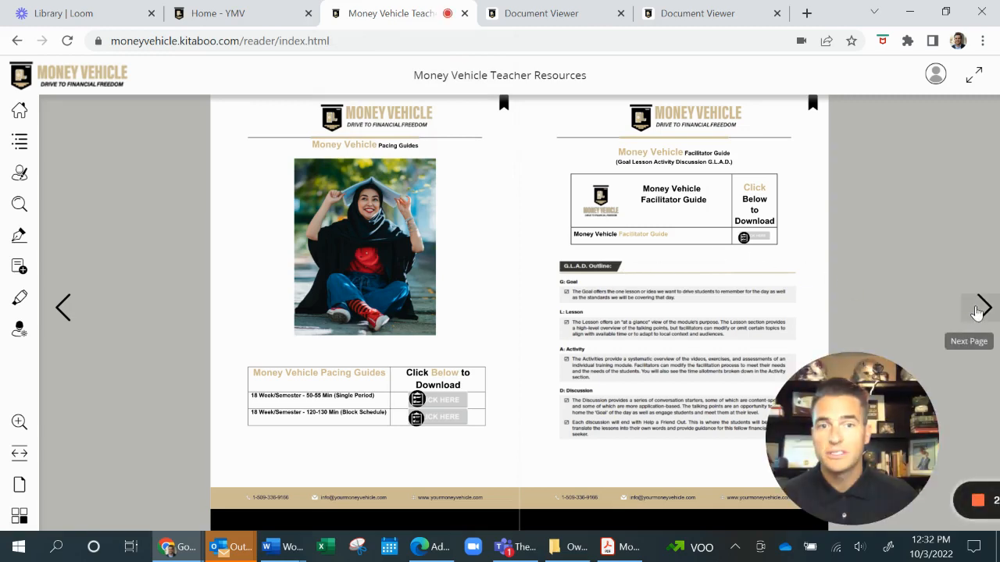
Page forward past support videos and presentations to the homework and exam answer-key spread.
left_click(978, 308)
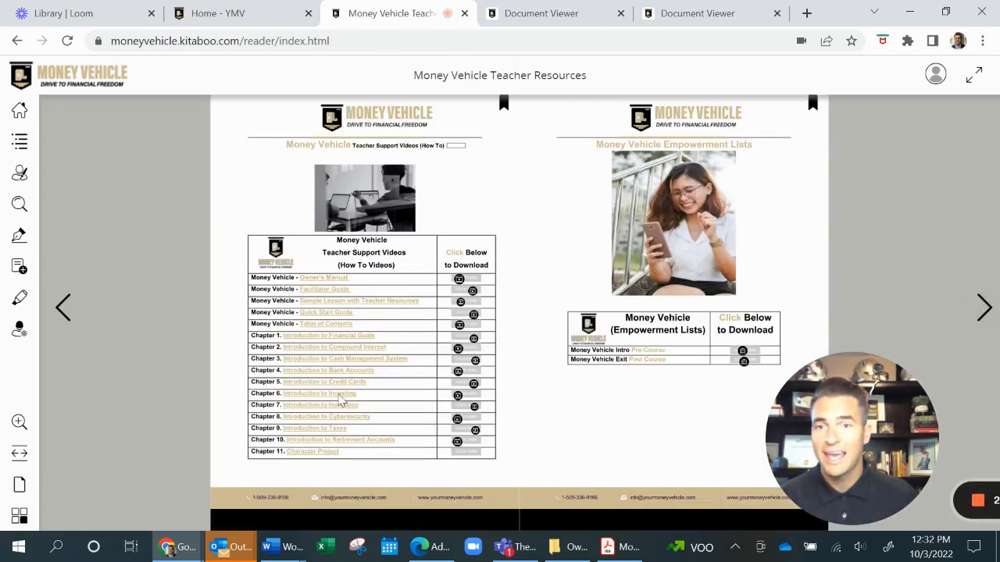
mouse_move(393, 358)
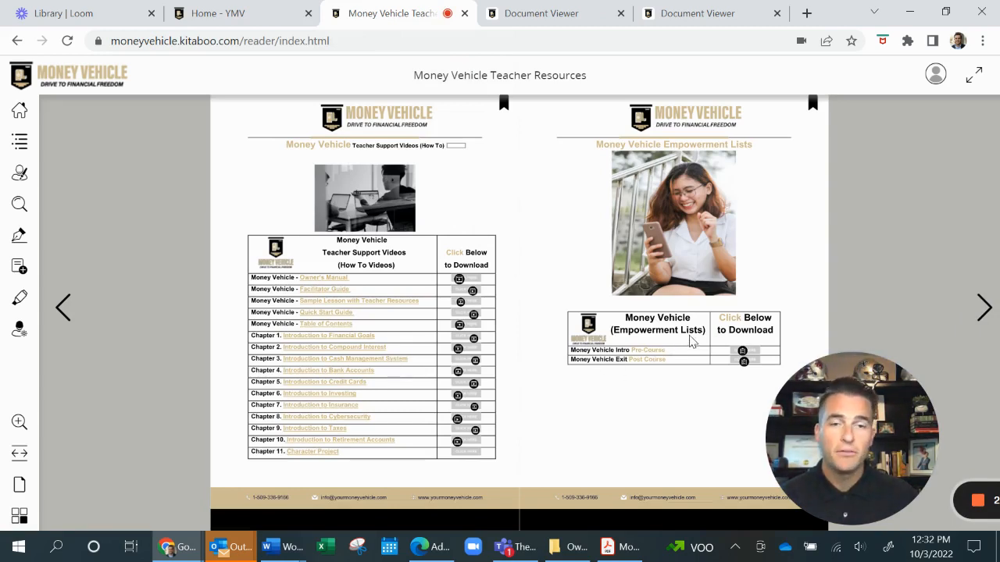
mouse_move(983, 313)
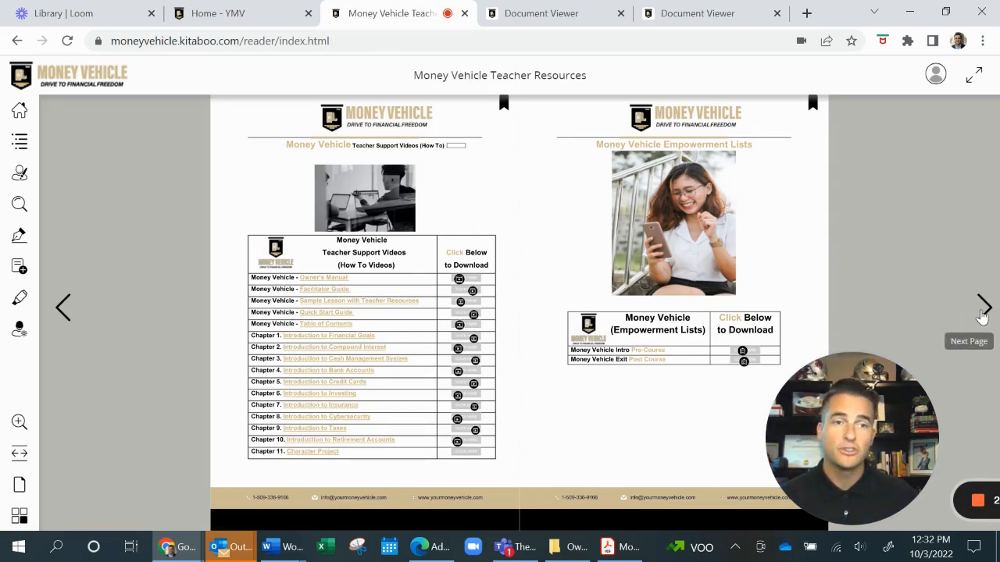
left_click(983, 308)
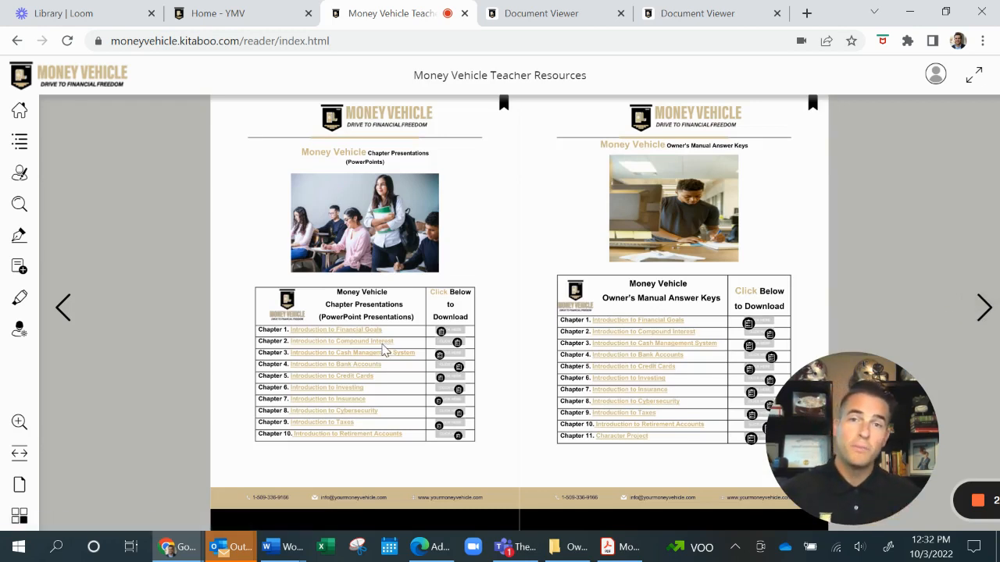
mouse_move(446, 372)
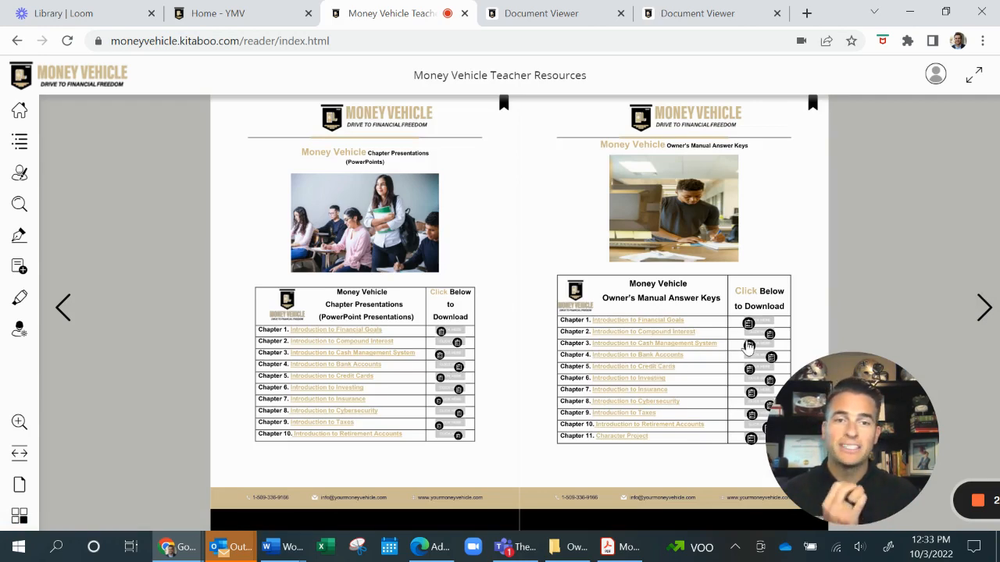
mouse_move(973, 309)
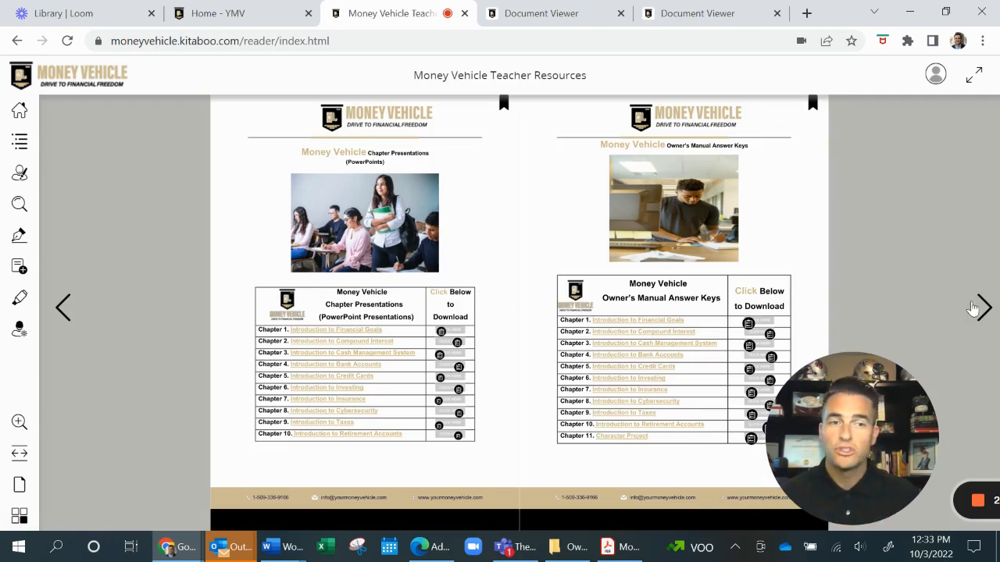
left_click(978, 308)
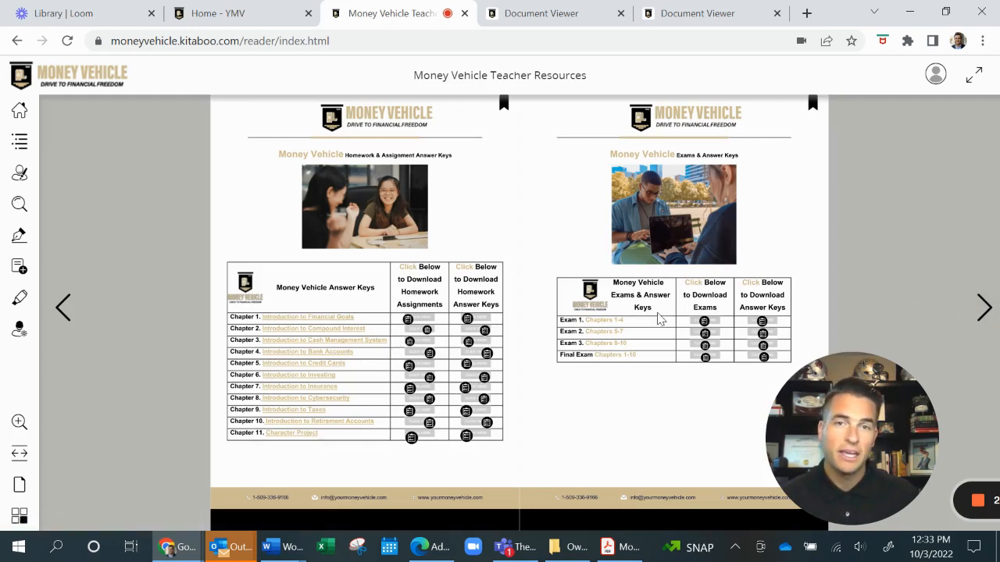
mouse_move(428, 303)
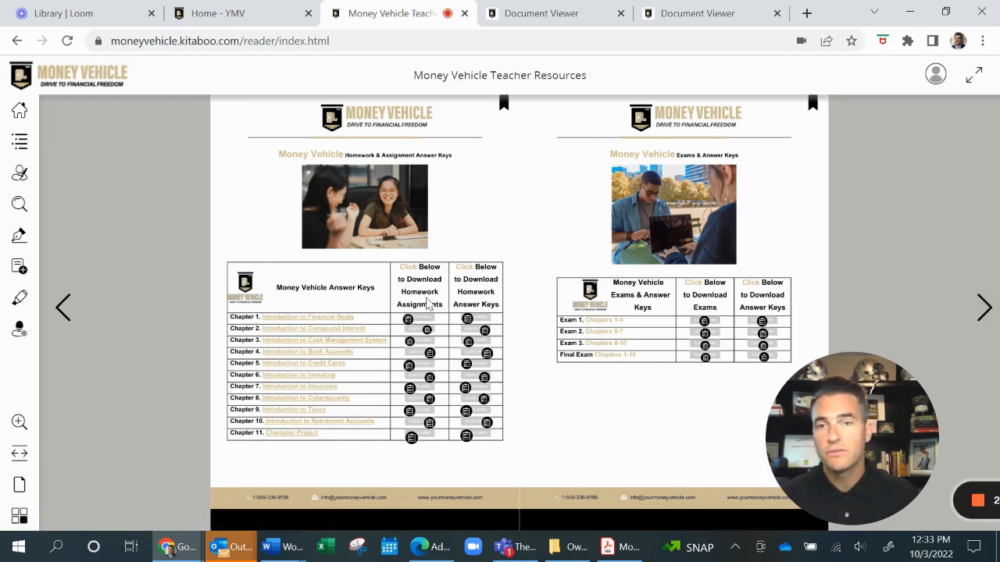
mouse_move(18, 110)
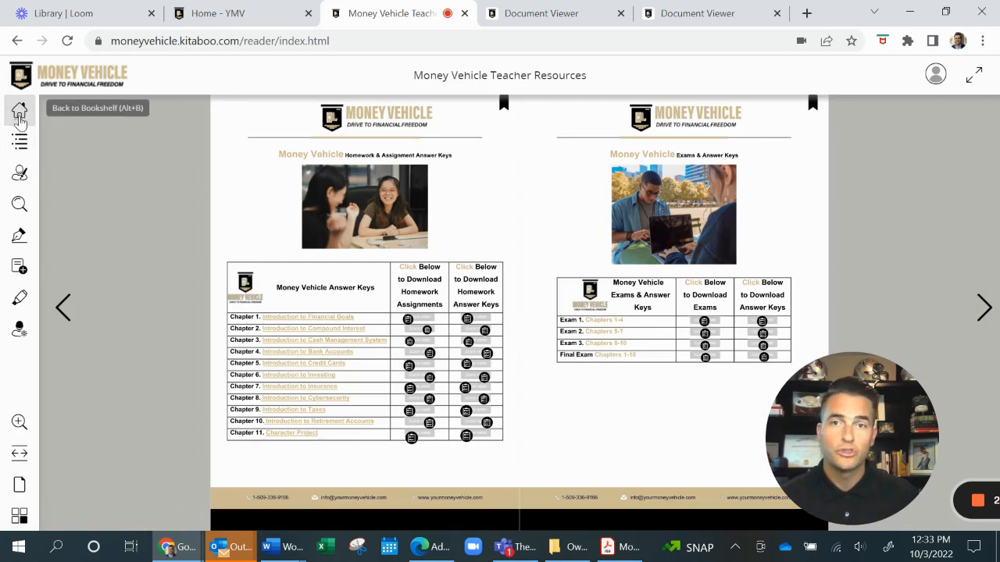
From the bookshelf, open Money Vehicle SE Ch1-4 at Question 2 and load the Welcome to Chapter 2 video.
left_click(17, 112)
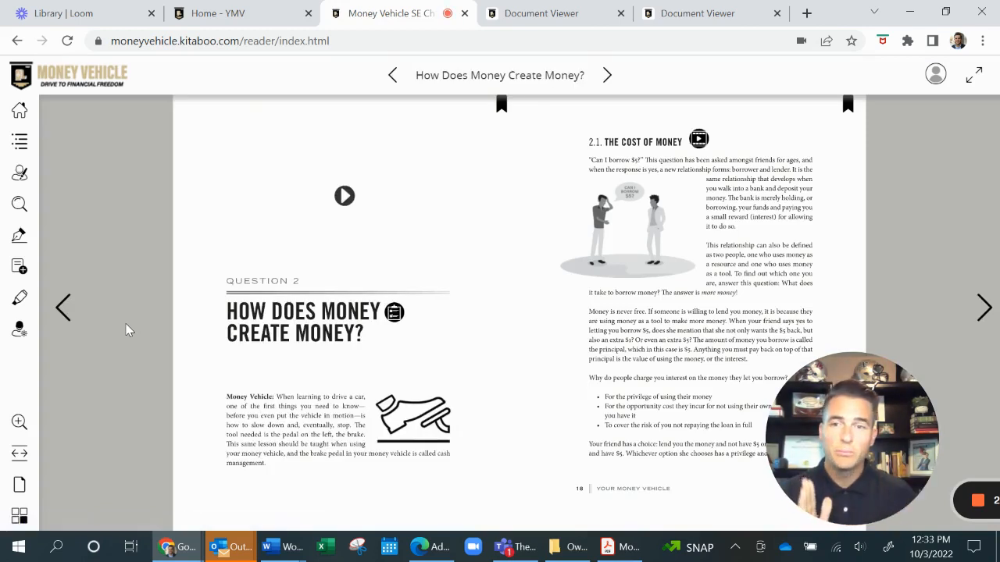
mouse_move(349, 216)
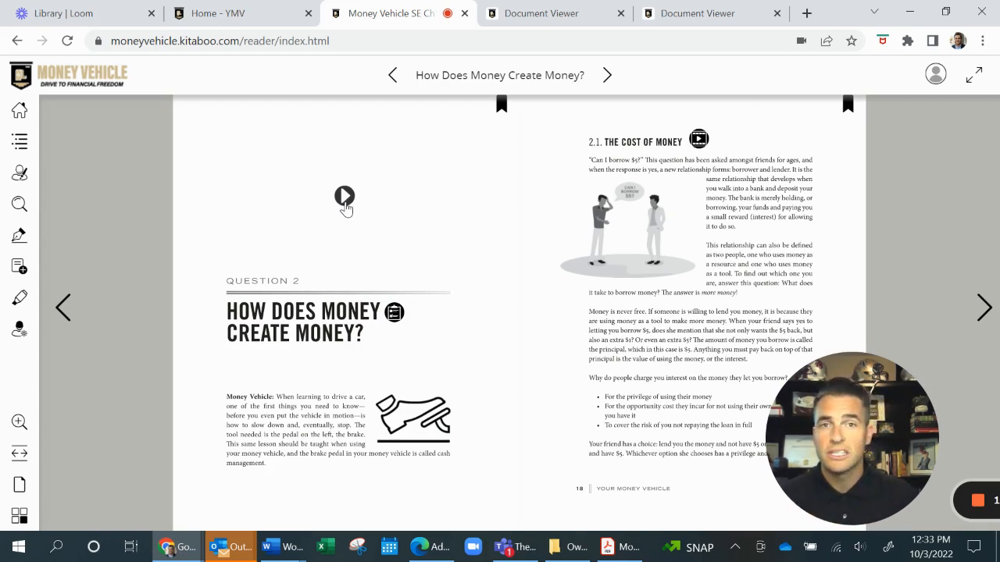
left_click(343, 197)
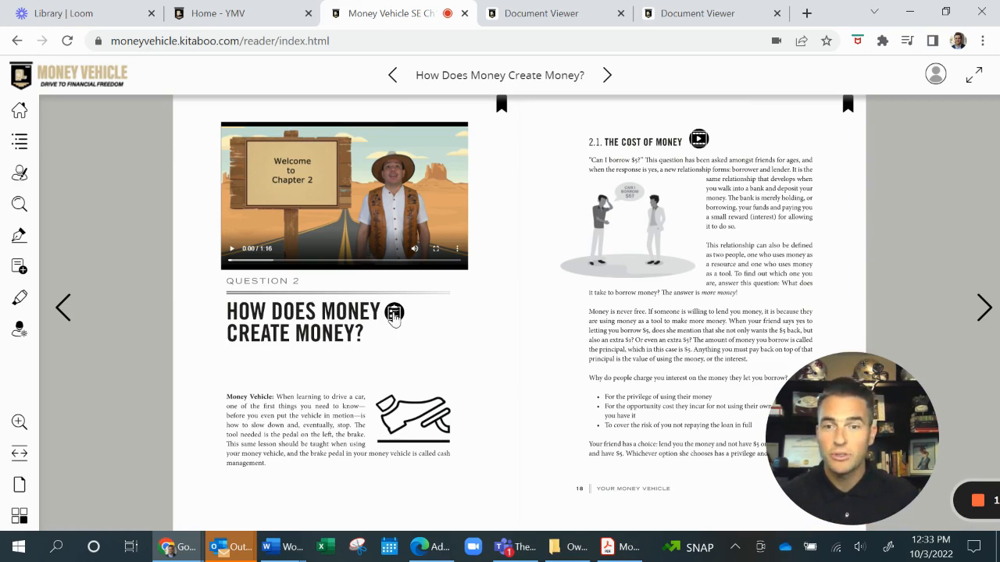
mouse_move(390, 316)
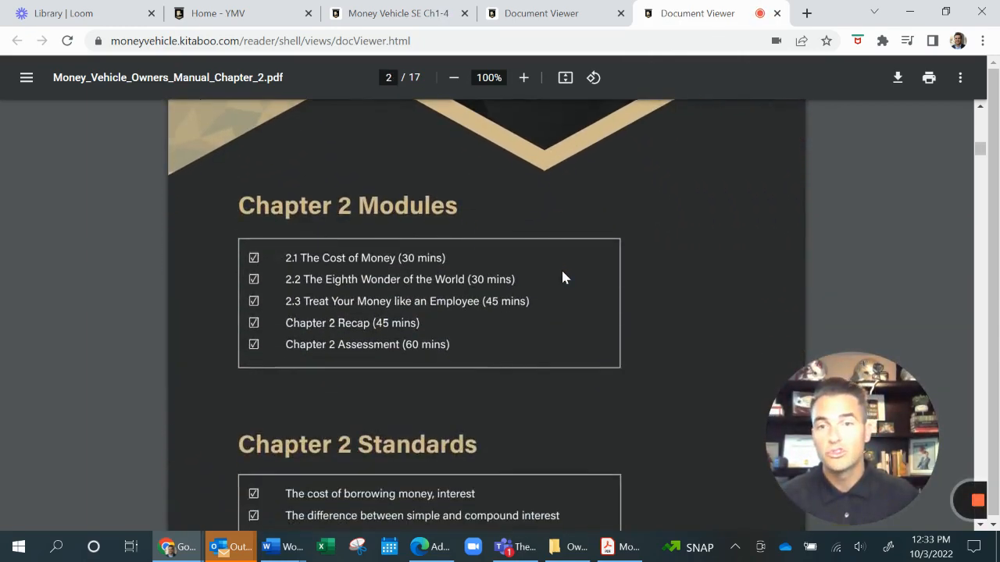
Scroll the Chapter 2 Owner's Manual to its writing questions, then return to the student book.
scroll("down", 3)
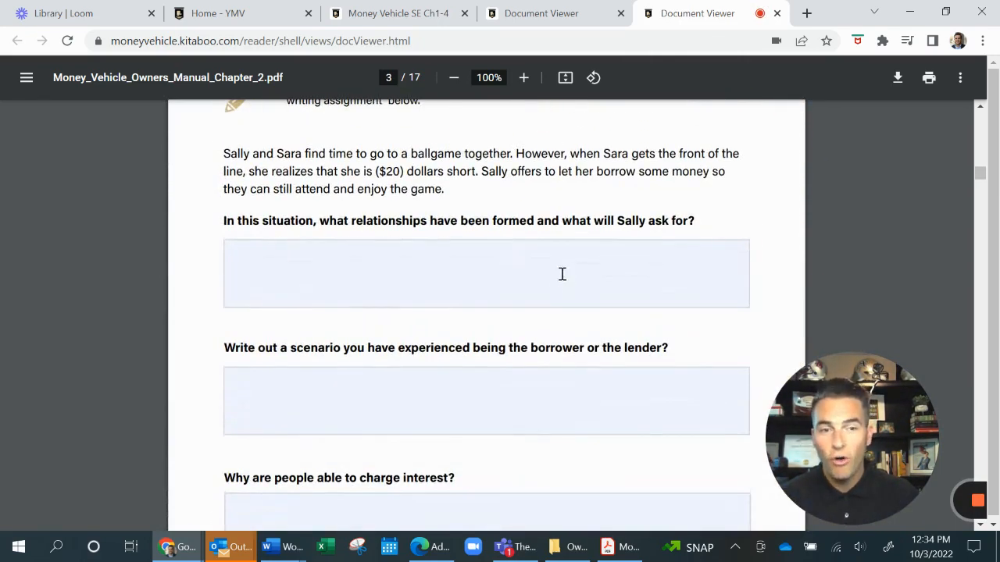
scroll("down", 3)
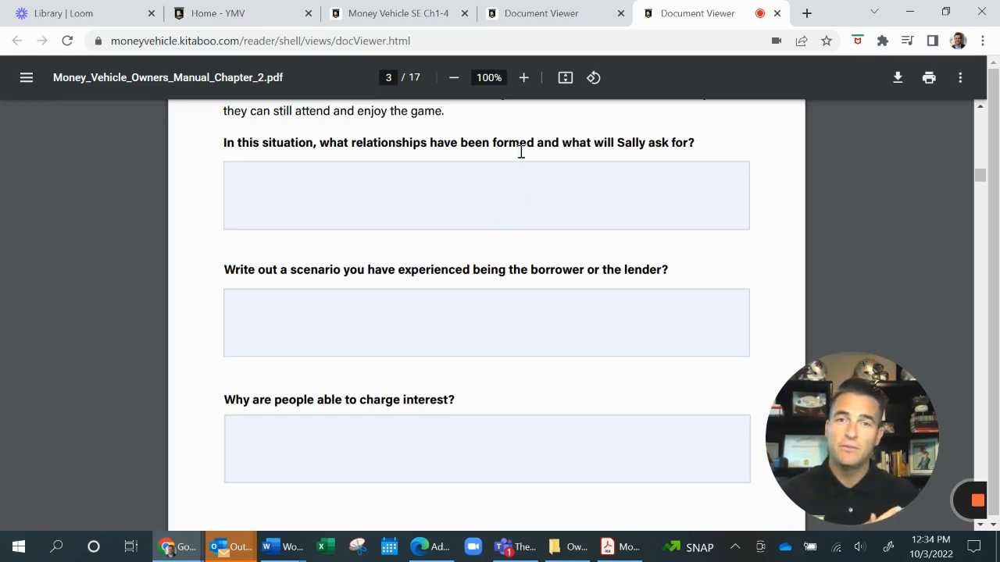
left_click(398, 13)
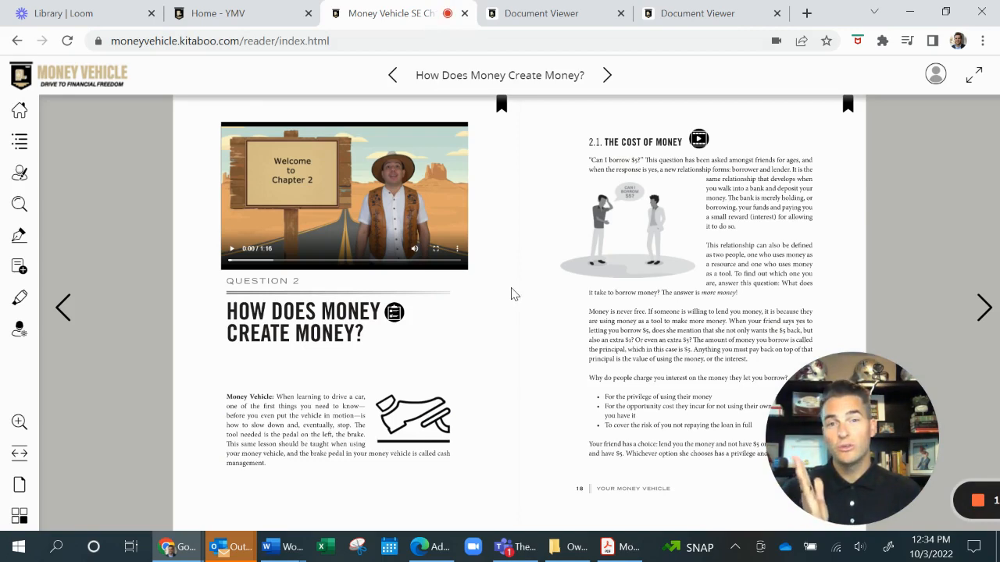
mouse_move(509, 297)
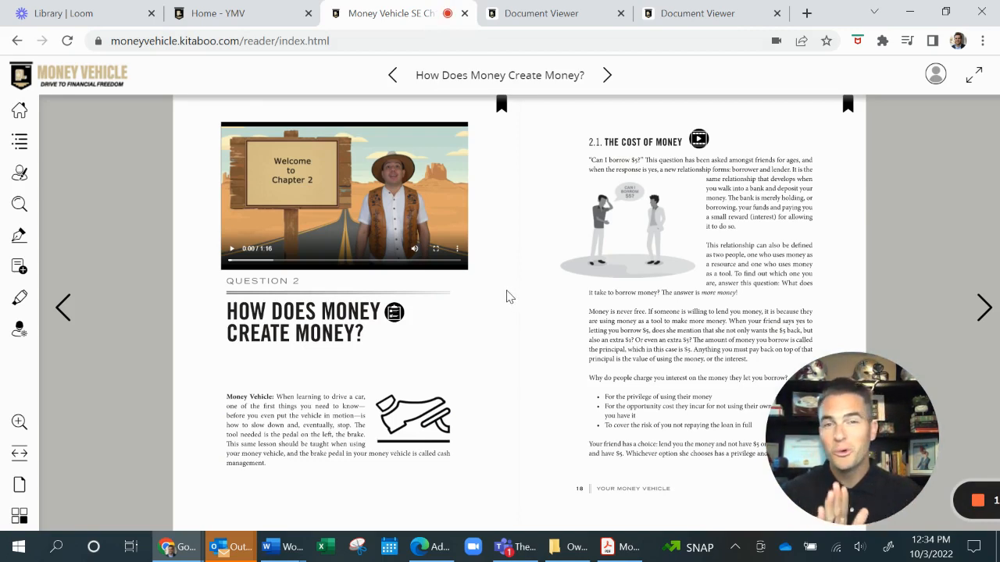
mouse_move(506, 300)
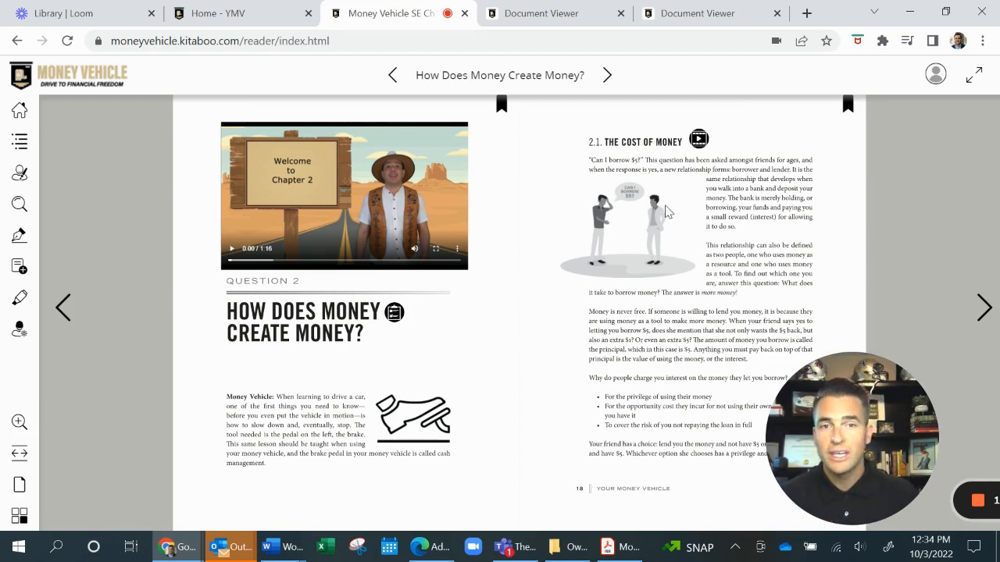
mouse_move(603, 153)
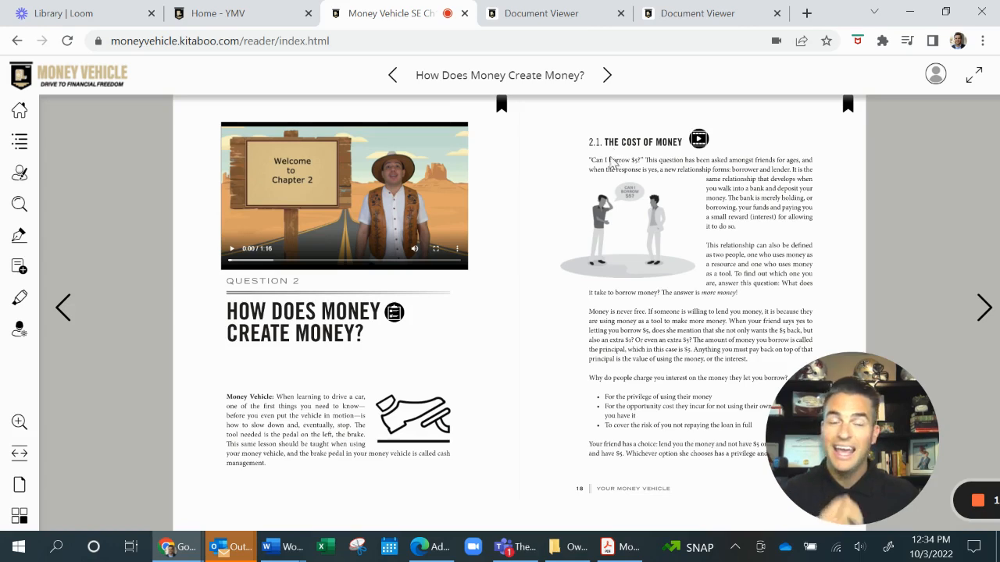
mouse_move(606, 172)
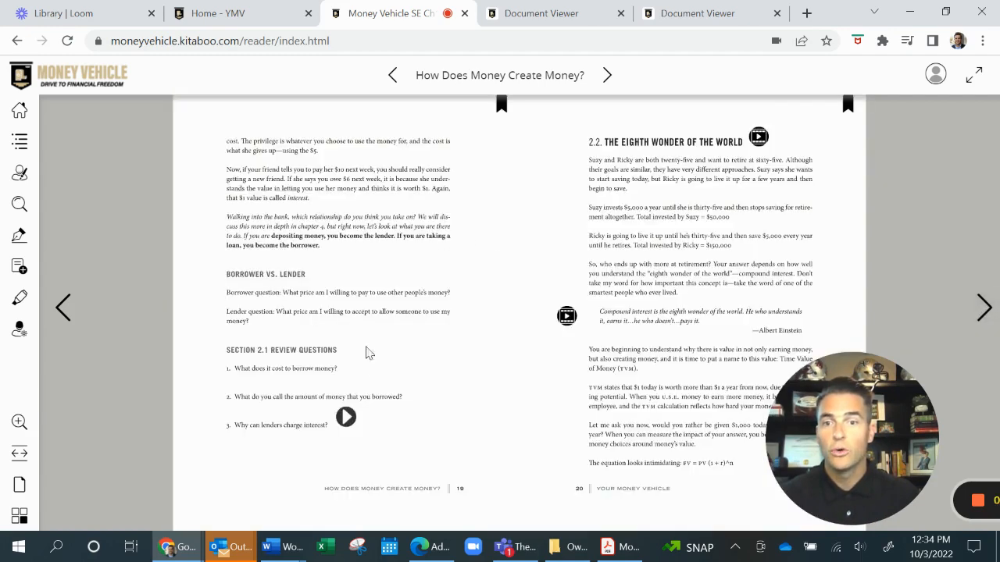
left_click(347, 417)
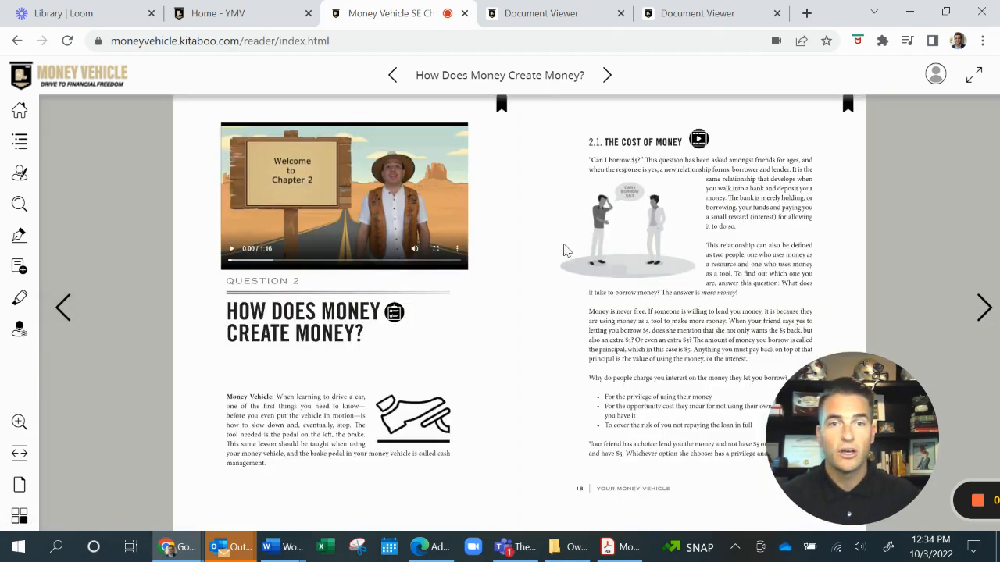
left_click(698, 139)
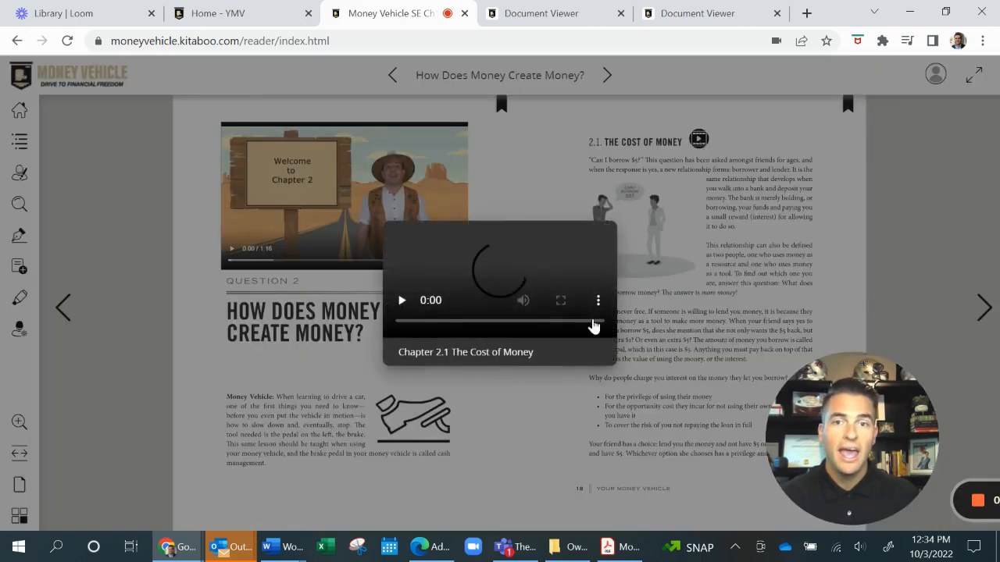
left_click(402, 300)
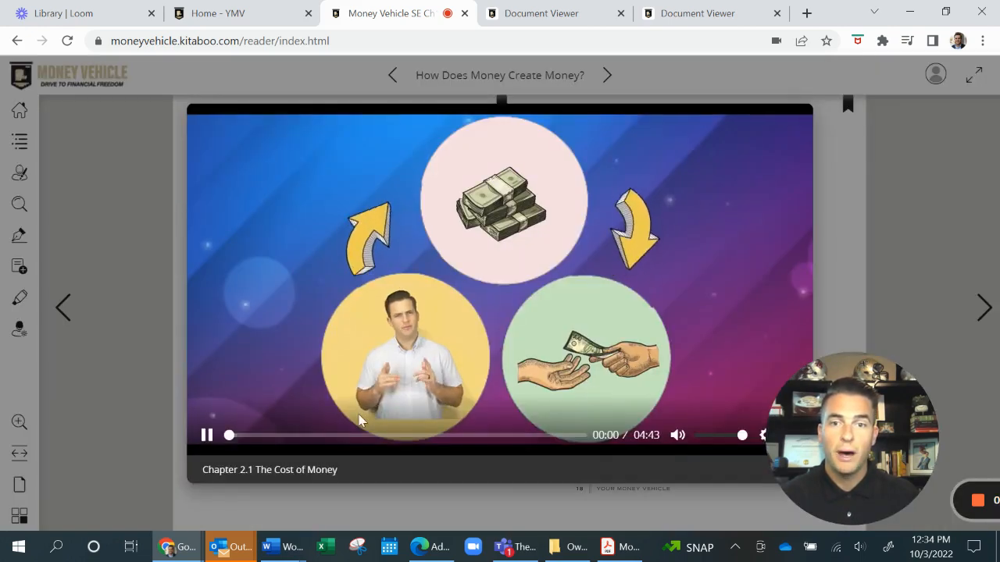
left_click(208, 435)
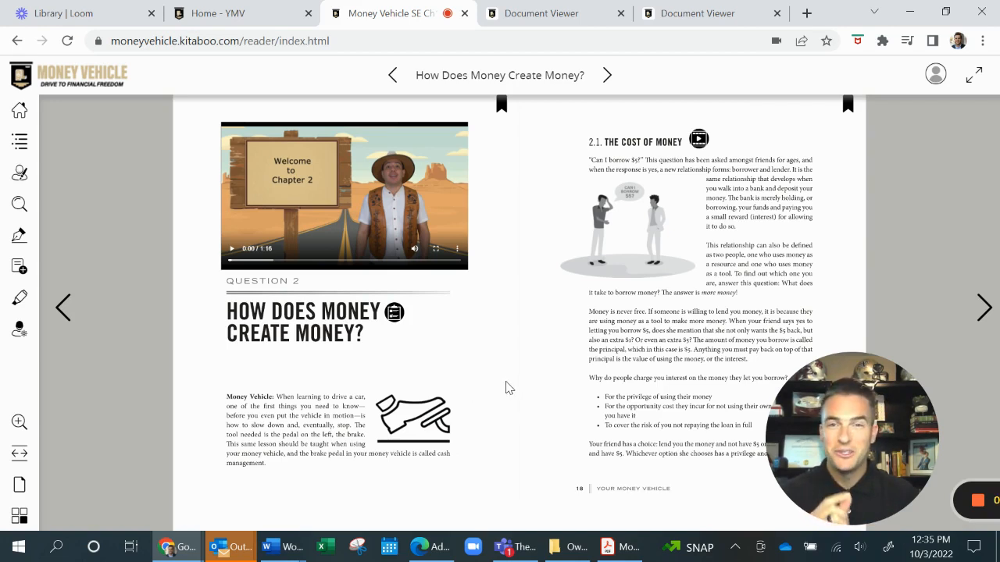
mouse_move(584, 423)
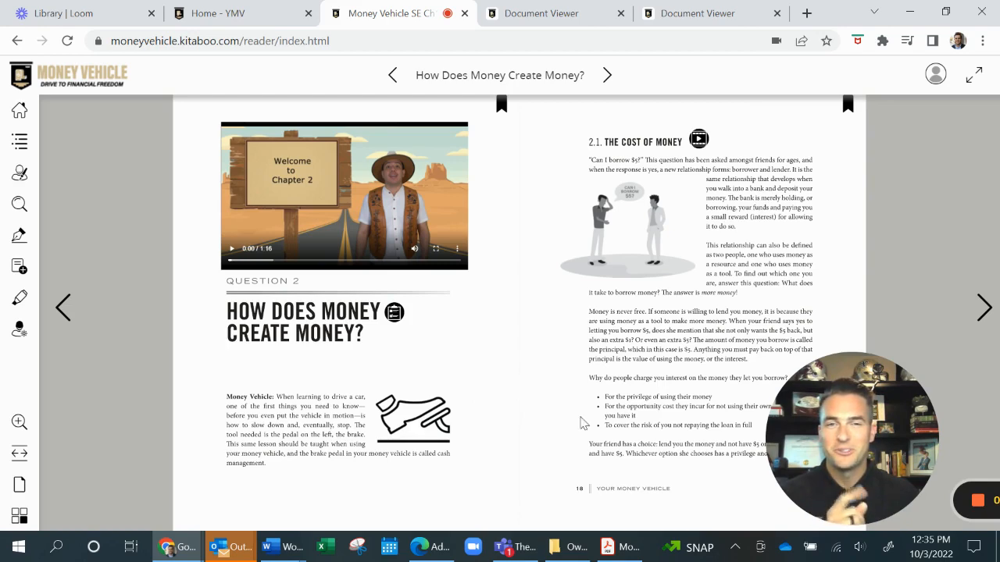